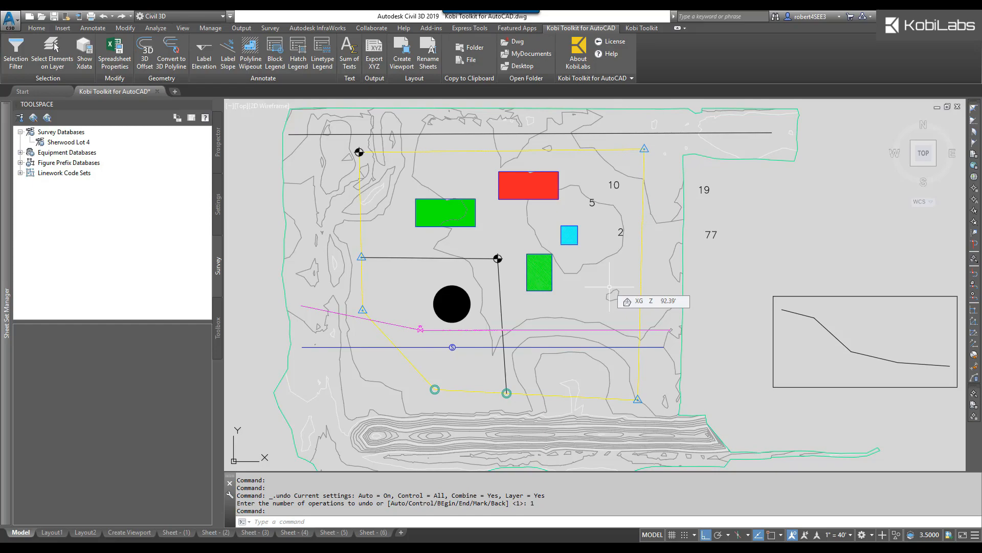
# Step: Window-select the pipe lines, black circle and lot linework across the site plan
pyautogui.click(461, 278)
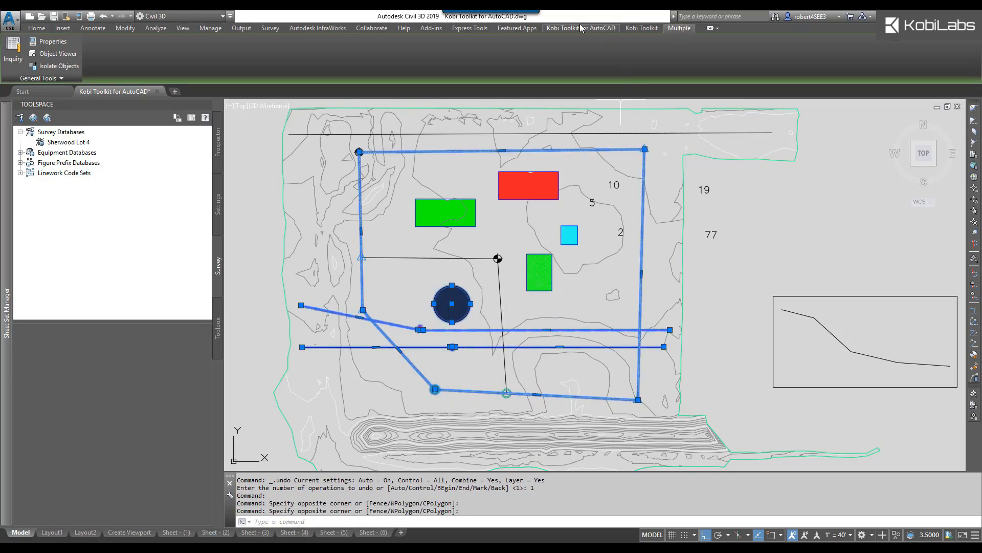
pyautogui.click(580, 27)
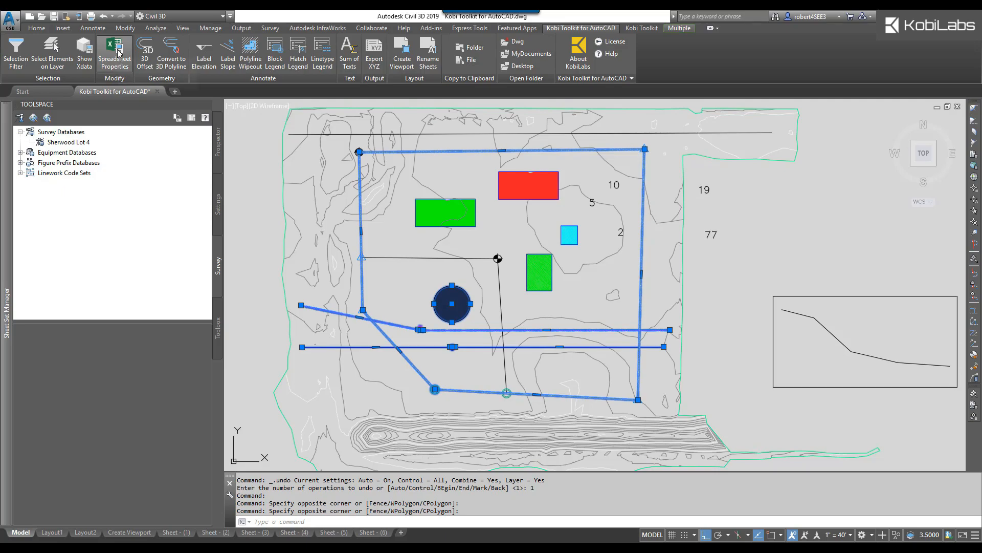
# Step: List the selected objects' handle, type, layer, linetype and colour index via Spreadsheet Properties
pyautogui.click(113, 53)
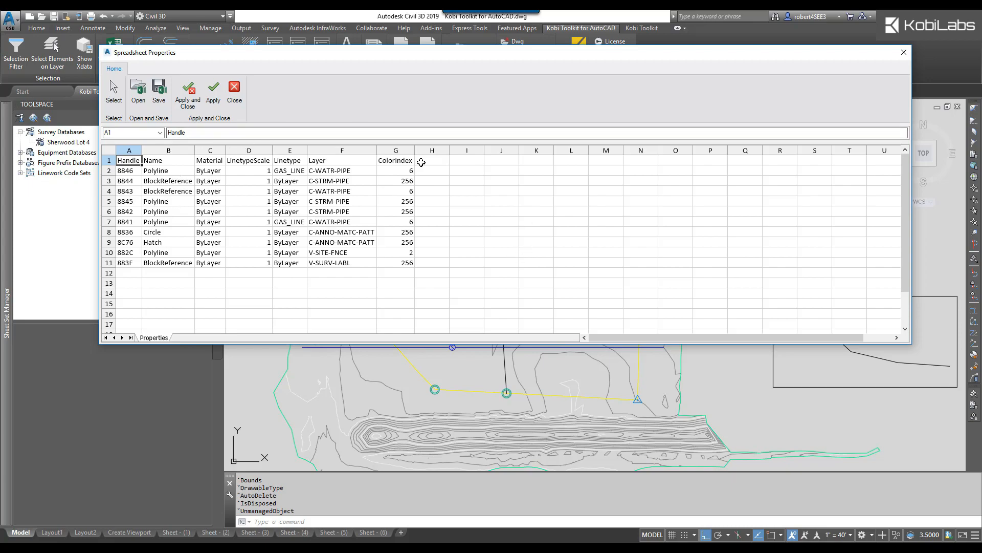
pyautogui.moveTo(424, 217)
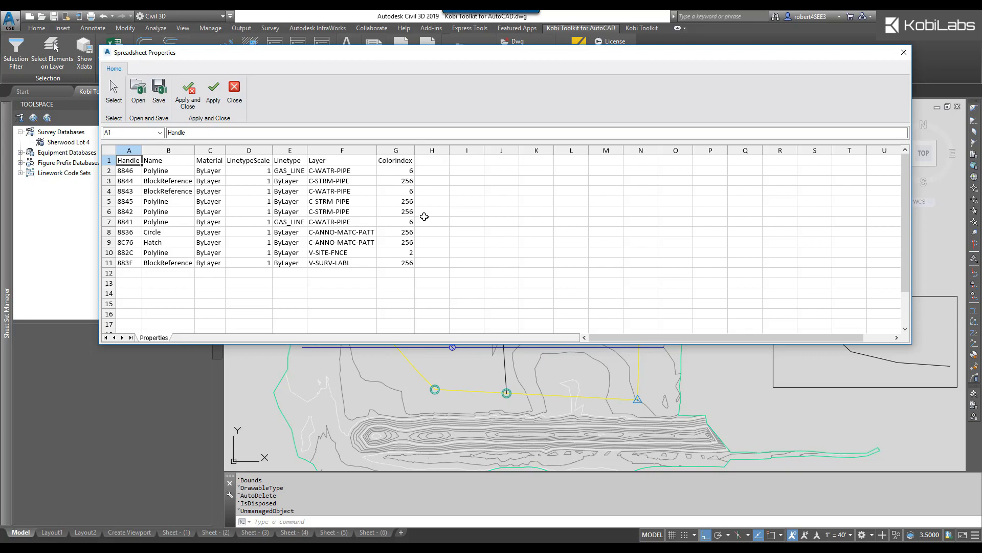
pyautogui.moveTo(228, 155)
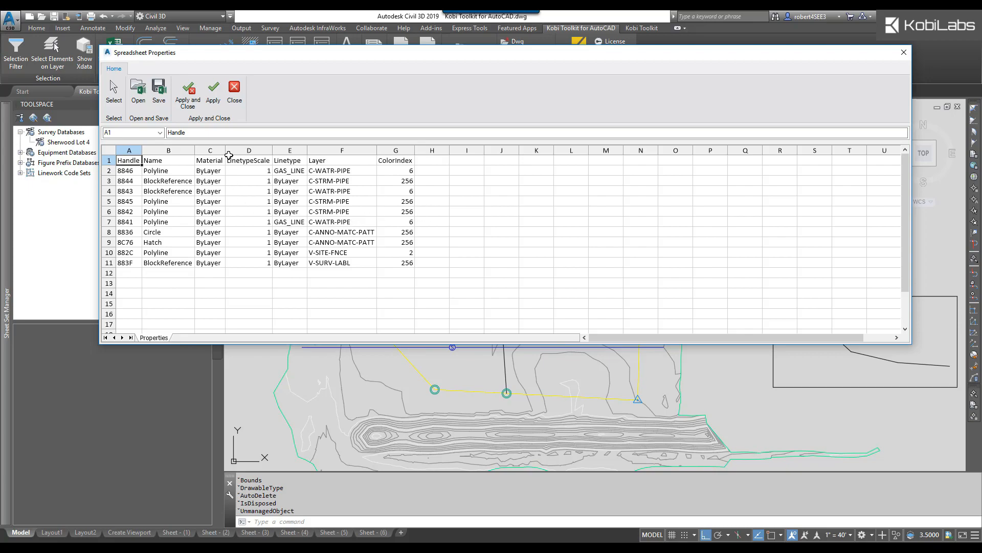
pyautogui.moveTo(280, 162)
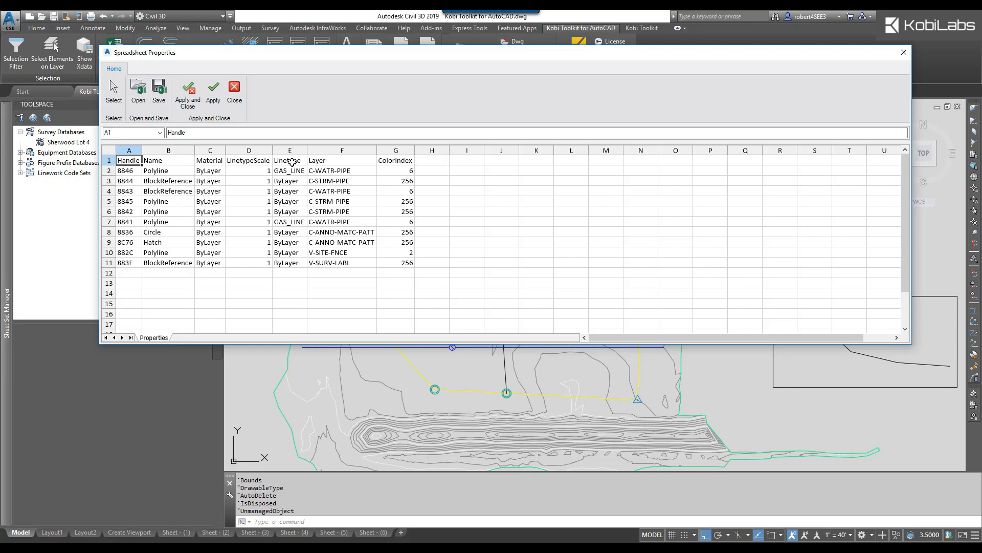
# Step: Fill C-WATR-PIPE down the layer column and colour index 1 down the colour column
pyautogui.click(342, 171)
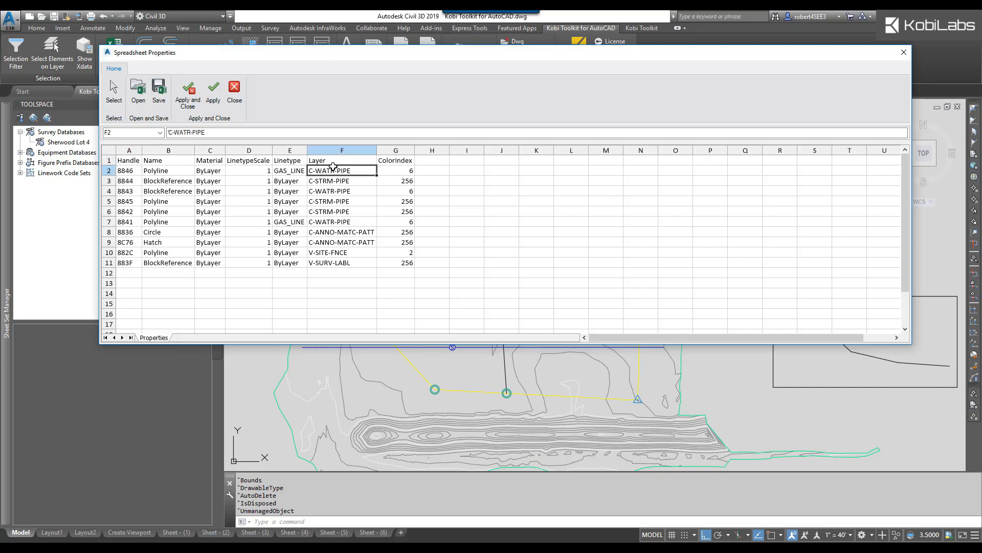
pyautogui.moveTo(377, 174)
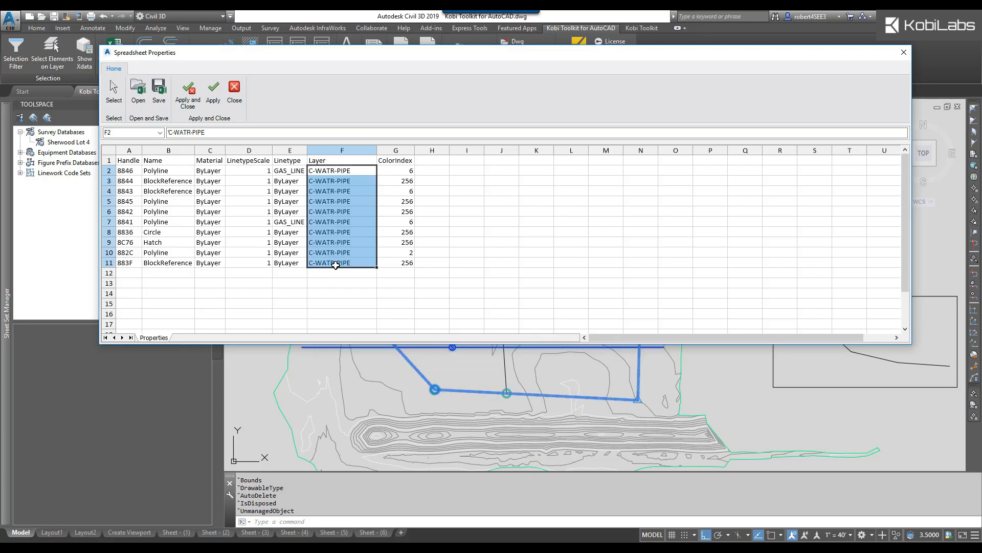
pyautogui.click(395, 171)
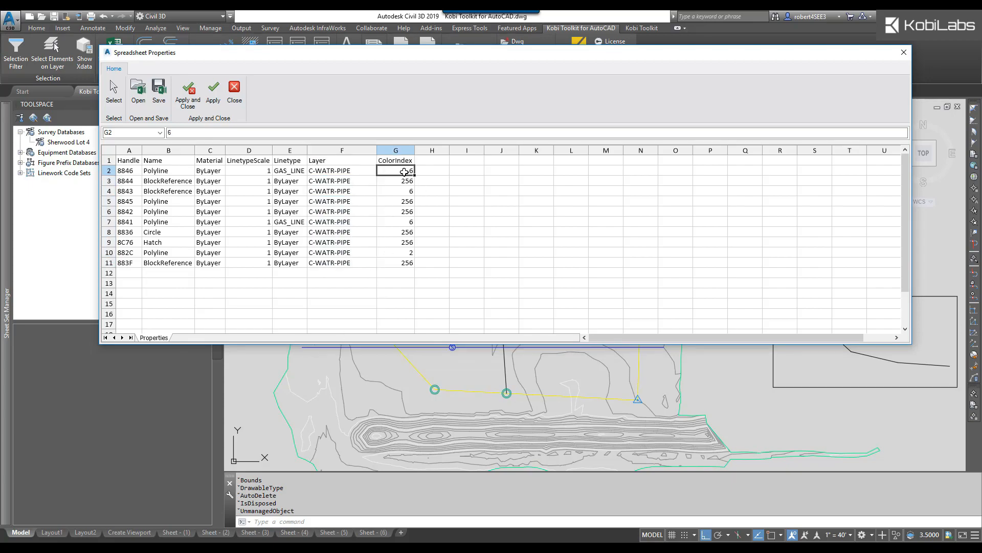
pyautogui.write('1')
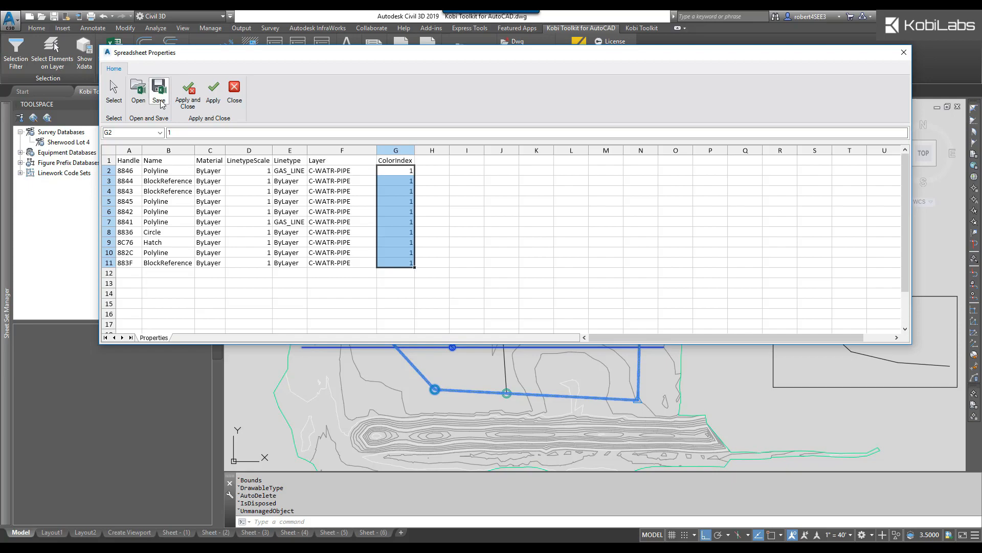
pyautogui.moveTo(225, 113)
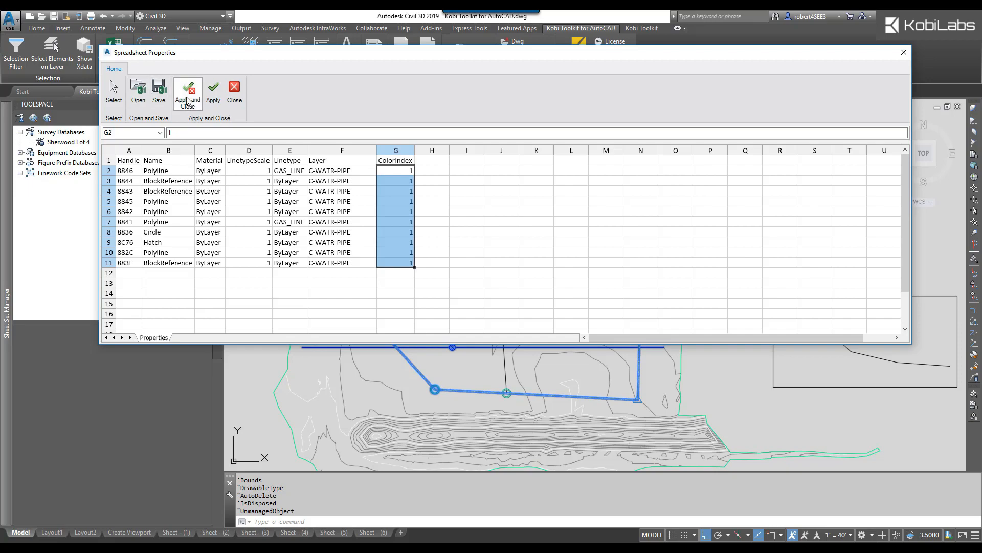
# Step: Apply and close the spreadsheet so the linework turns red, then view the polyline's Properties
pyautogui.click(186, 93)
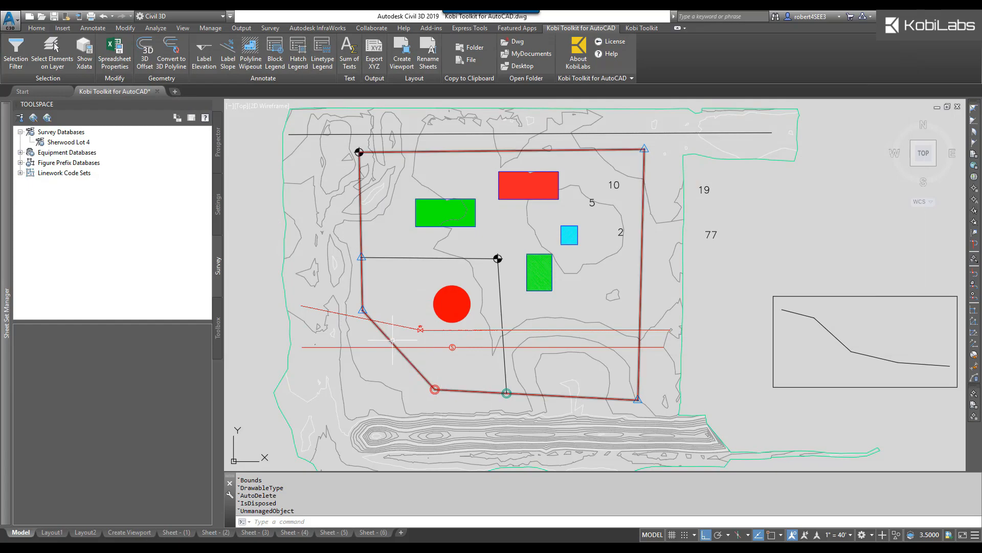
pyautogui.rightClick(419, 329)
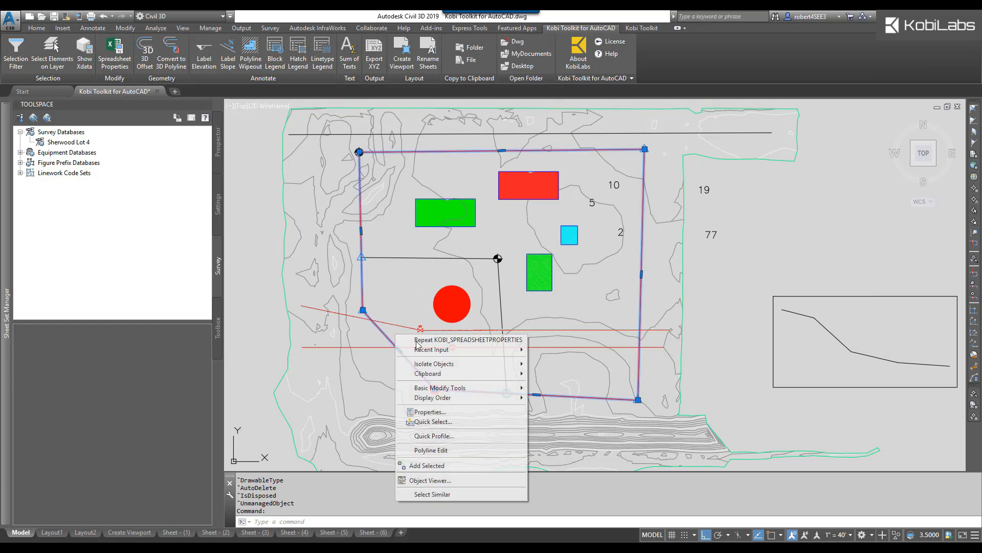
pyautogui.click(429, 411)
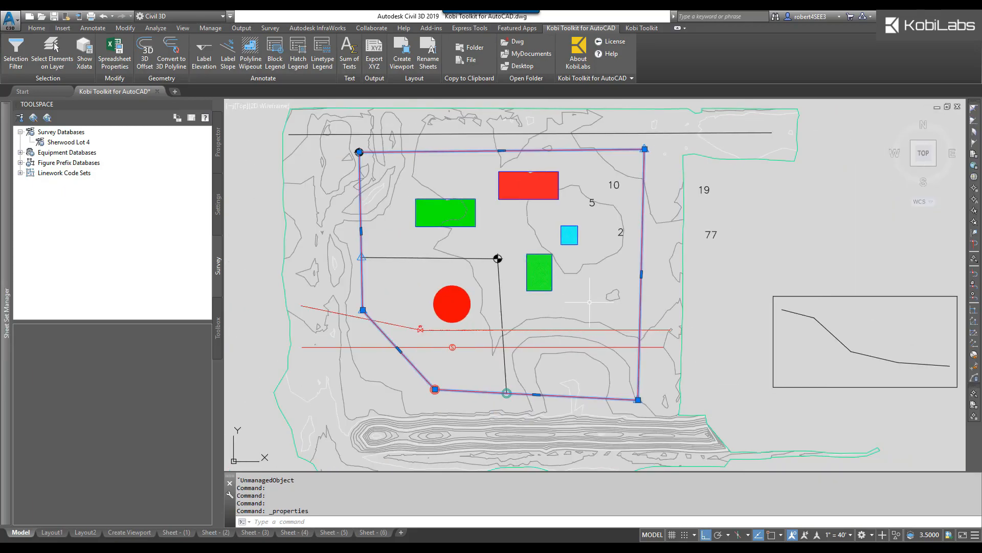
pyautogui.moveTo(528, 310)
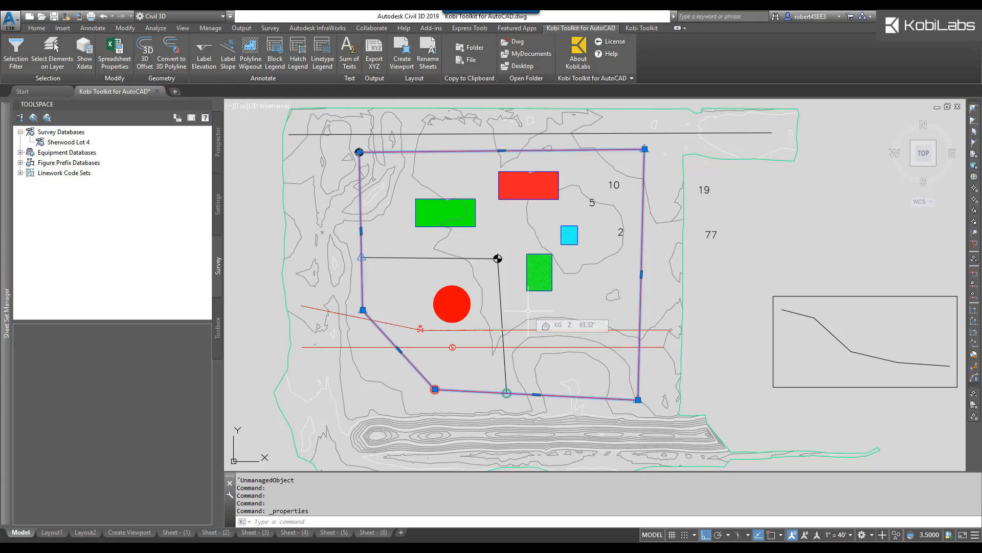
pyautogui.press('Escape')
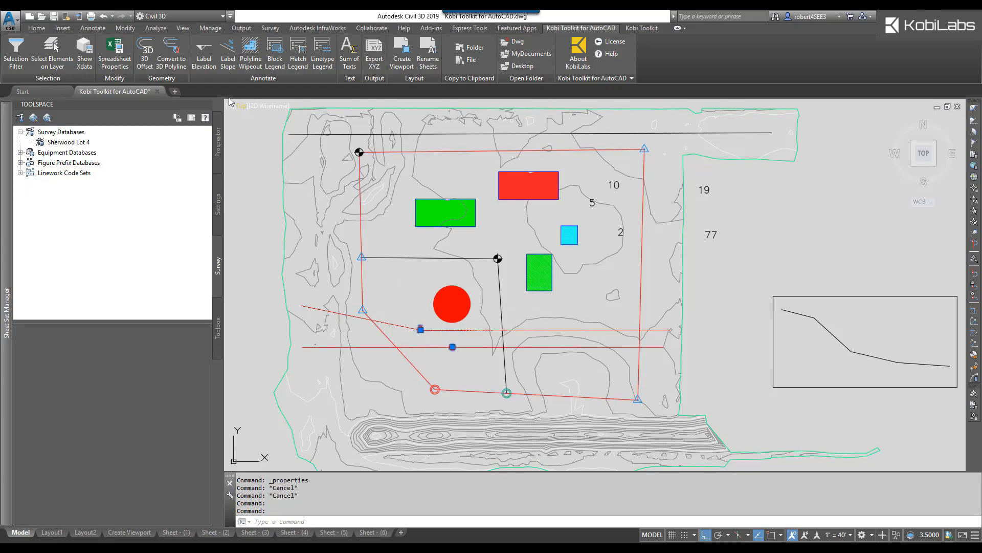
pyautogui.click(113, 53)
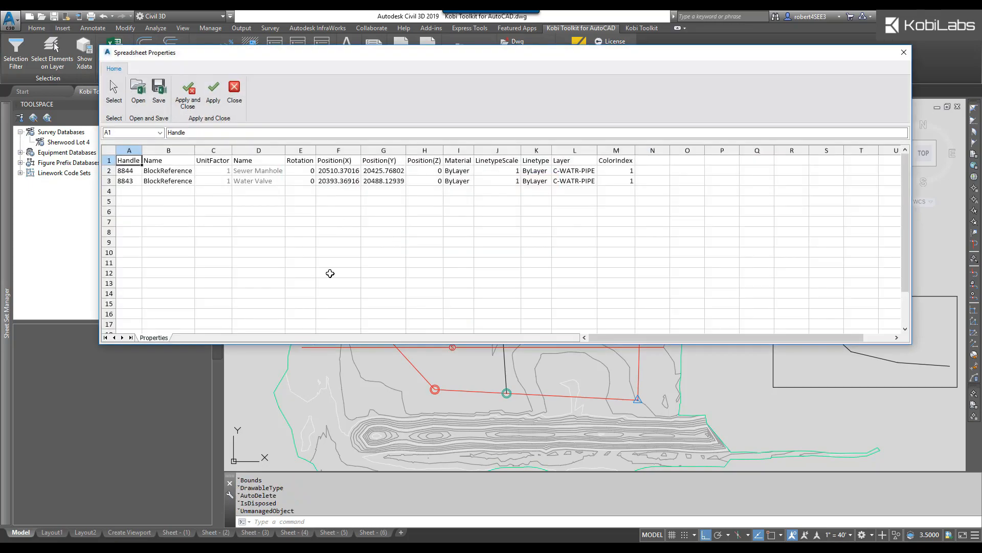
pyautogui.moveTo(406, 175)
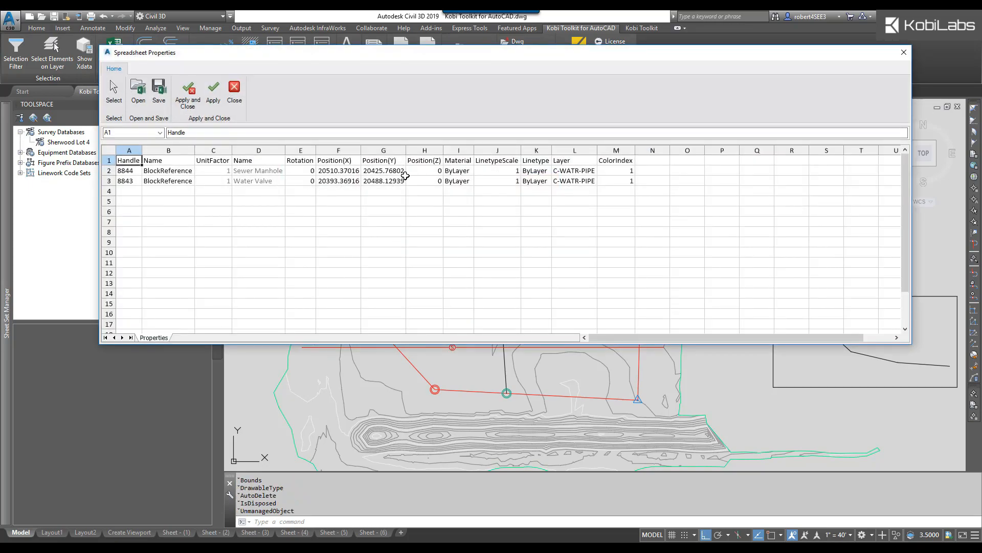
pyautogui.moveTo(552, 183)
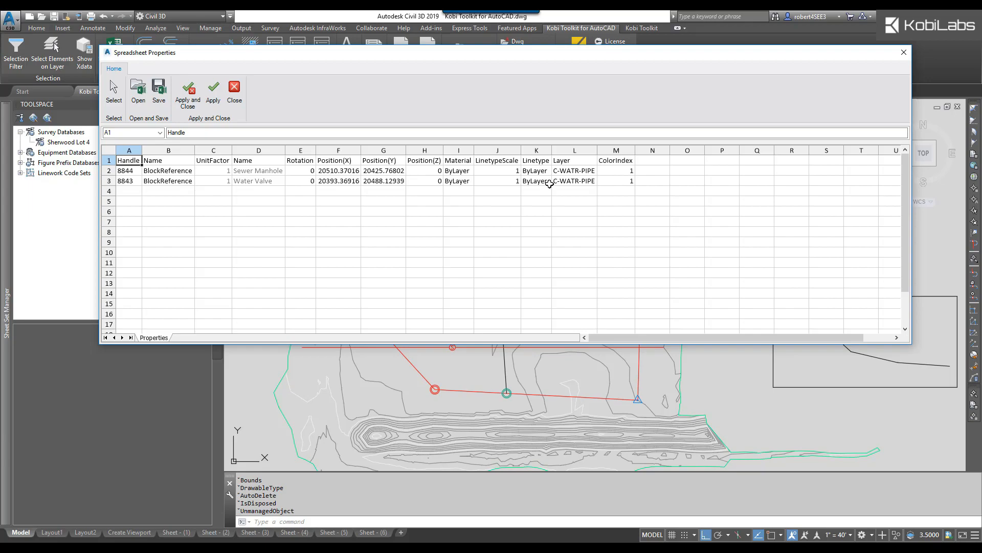
pyautogui.moveTo(597, 177)
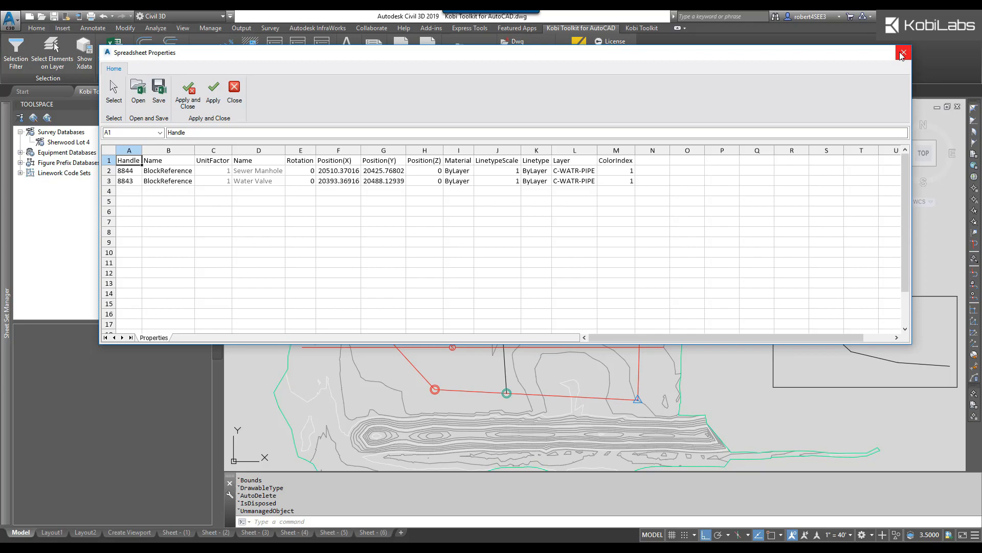
pyautogui.click(902, 52)
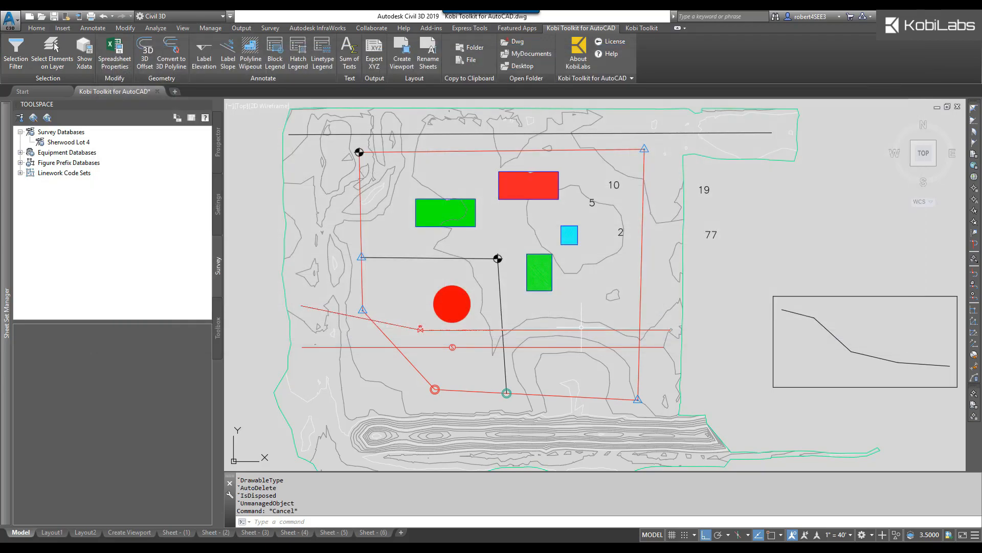